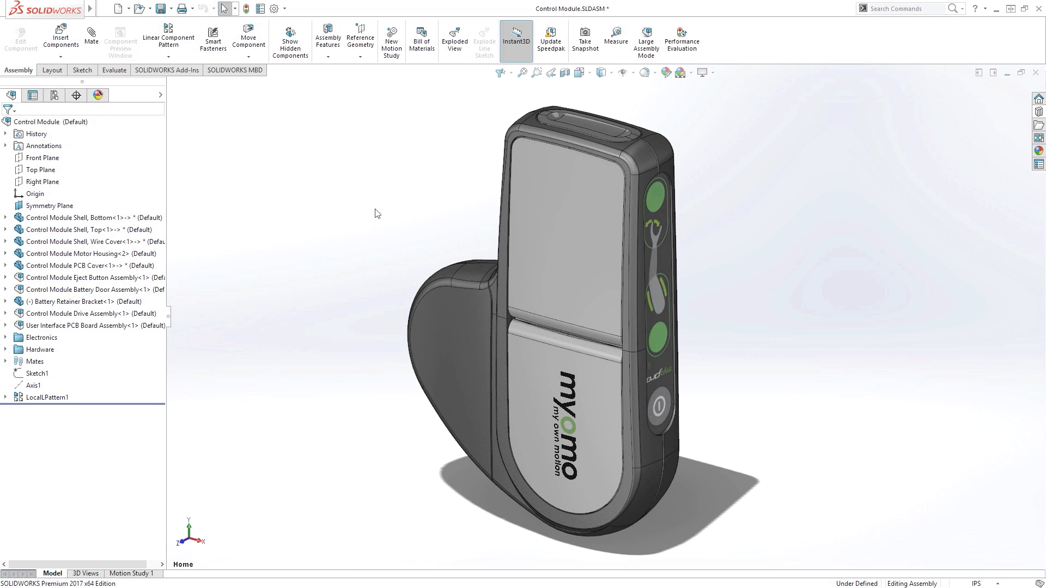
- Insert Myomo Battery Pack Assembly.iam from the Supplier Parts folder
left_click(645, 72)
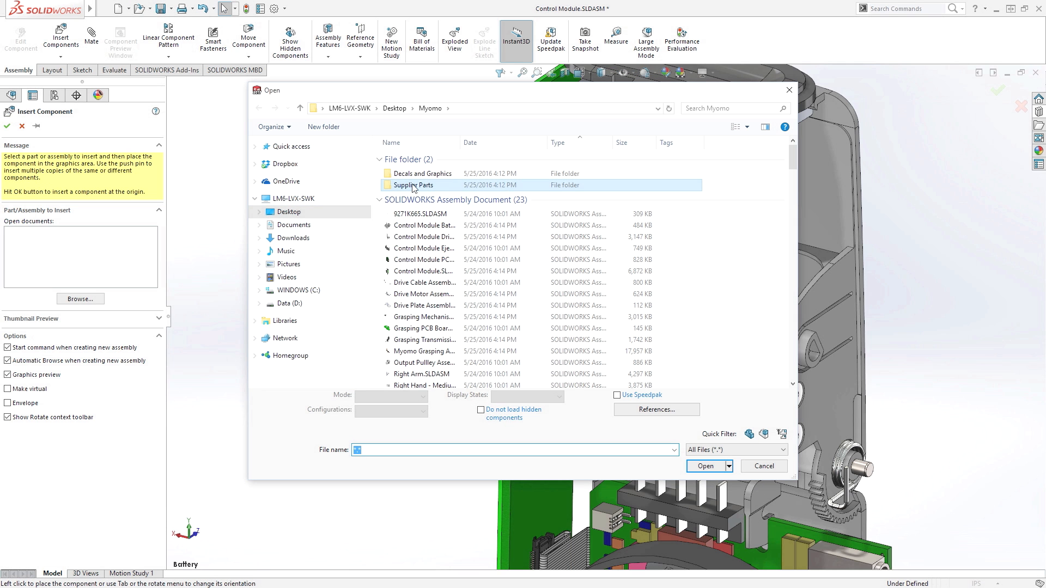
double_click(415, 185)
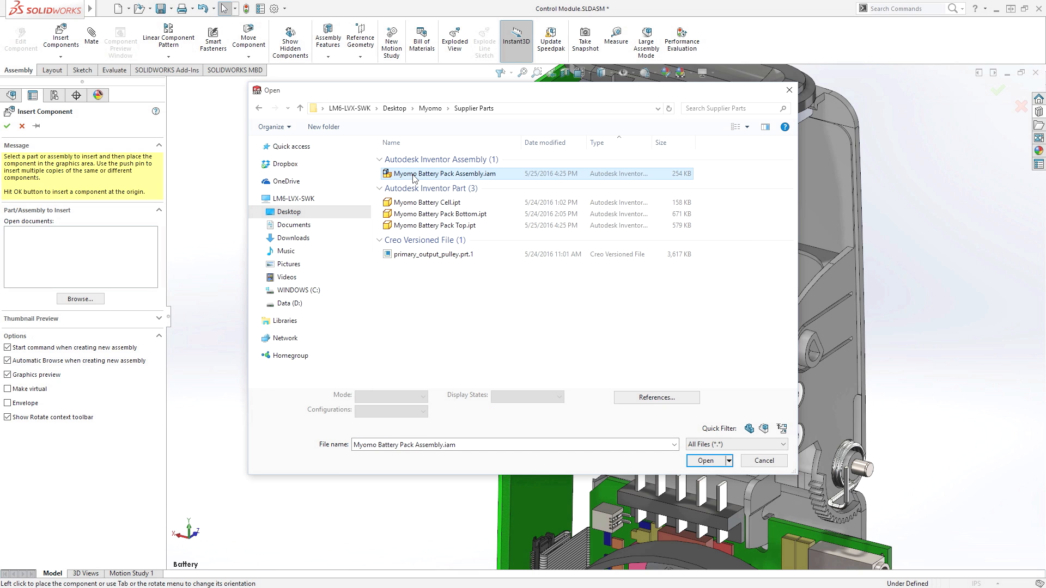
double_click(439, 173)
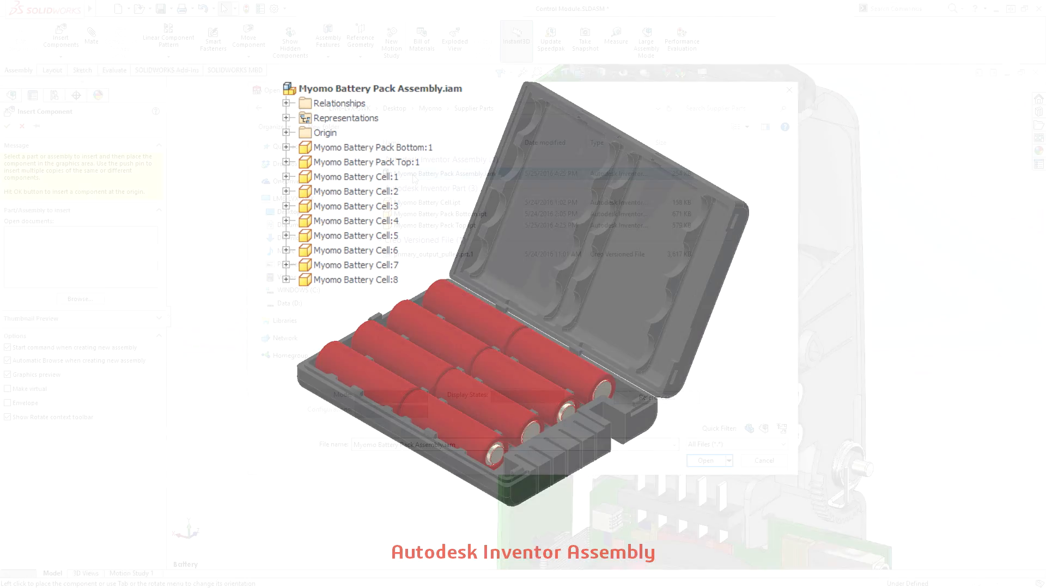
- Place the battery pack beside the housing and make Battery Pack Top transparent
left_click(764, 461)
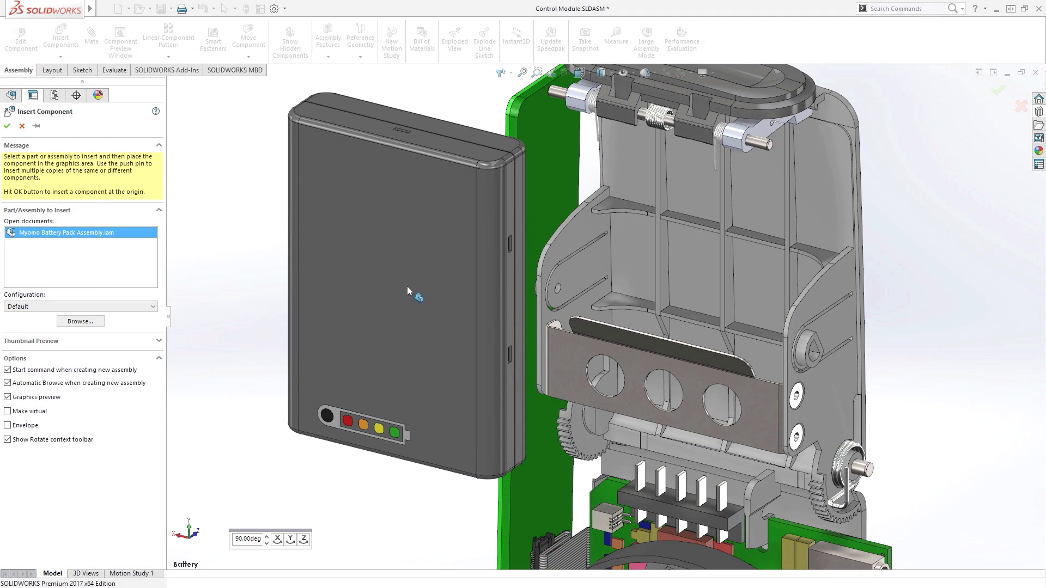
left_click(8, 126)
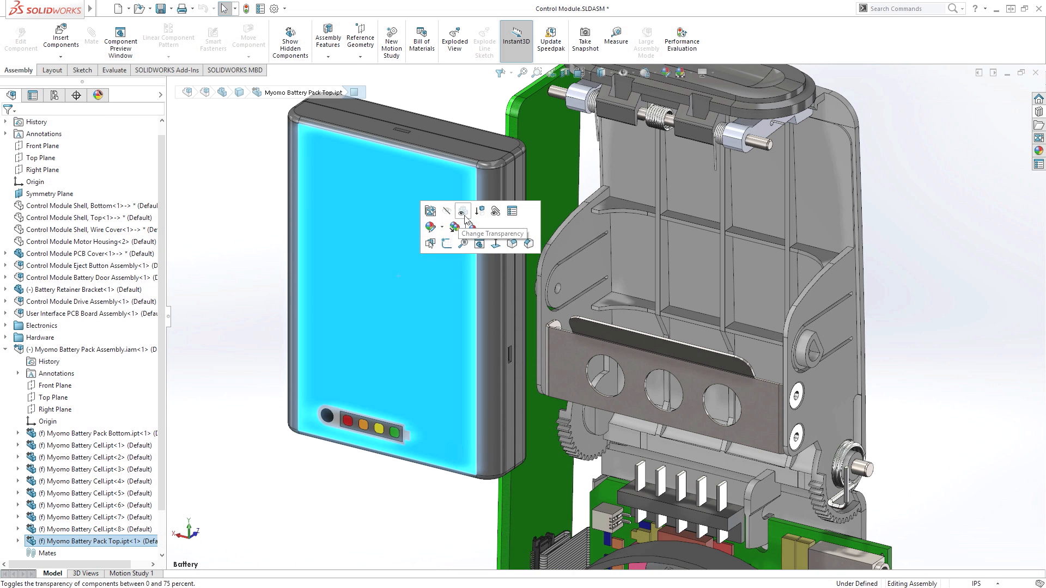
left_click(463, 211)
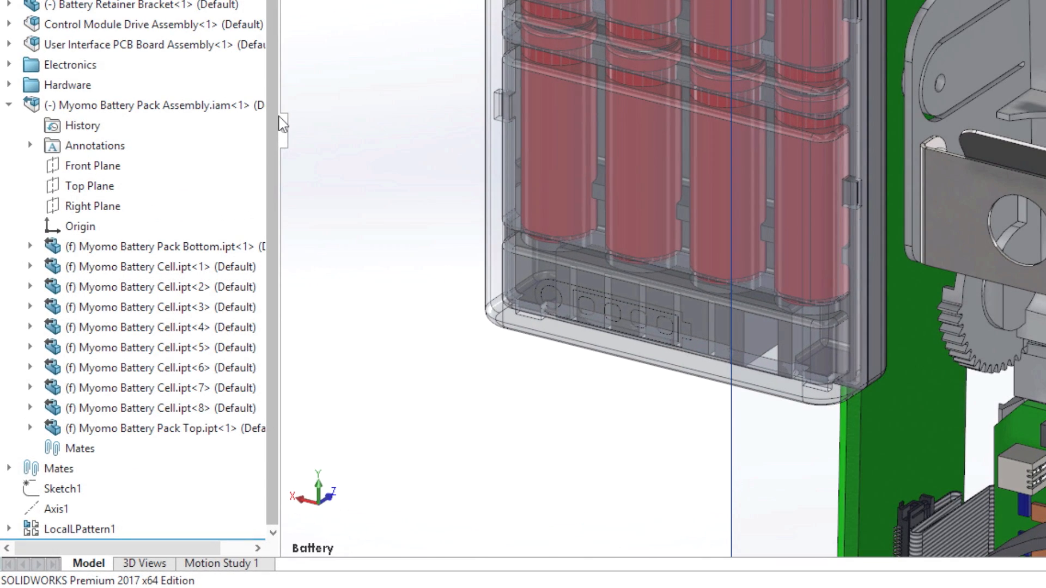
left_click(152, 105)
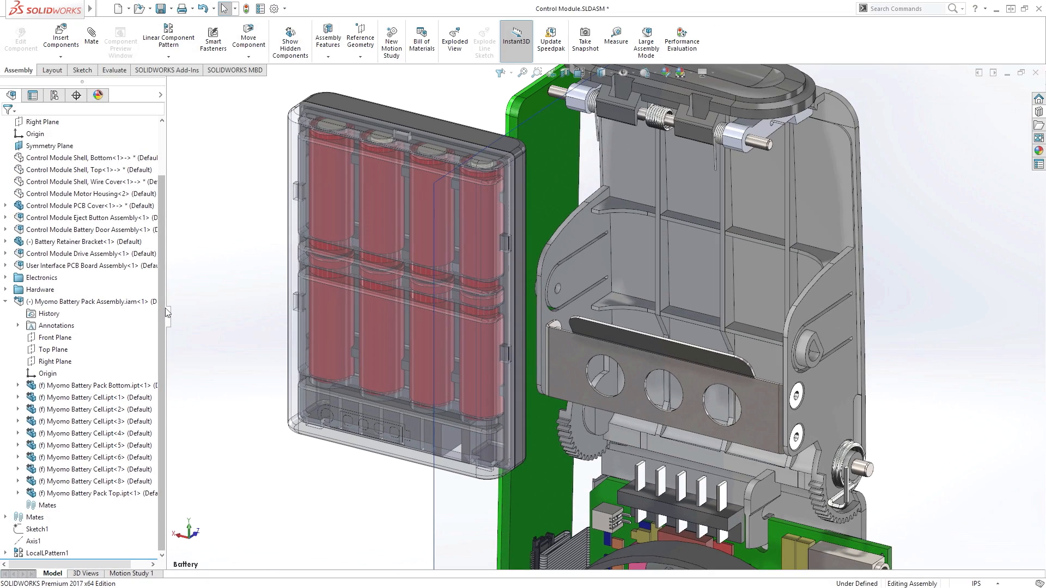
- Mate the battery pack into the housing and make its top opaque again
left_click(54, 362)
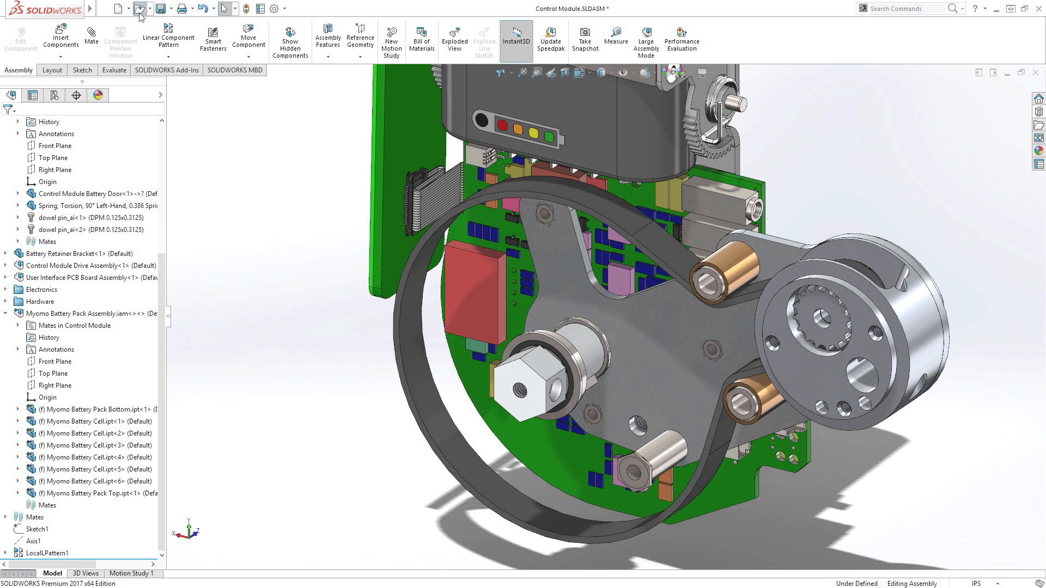
- Open primary_output_pulley.prt.1 from the Supplier Parts folder
left_click(118, 9)
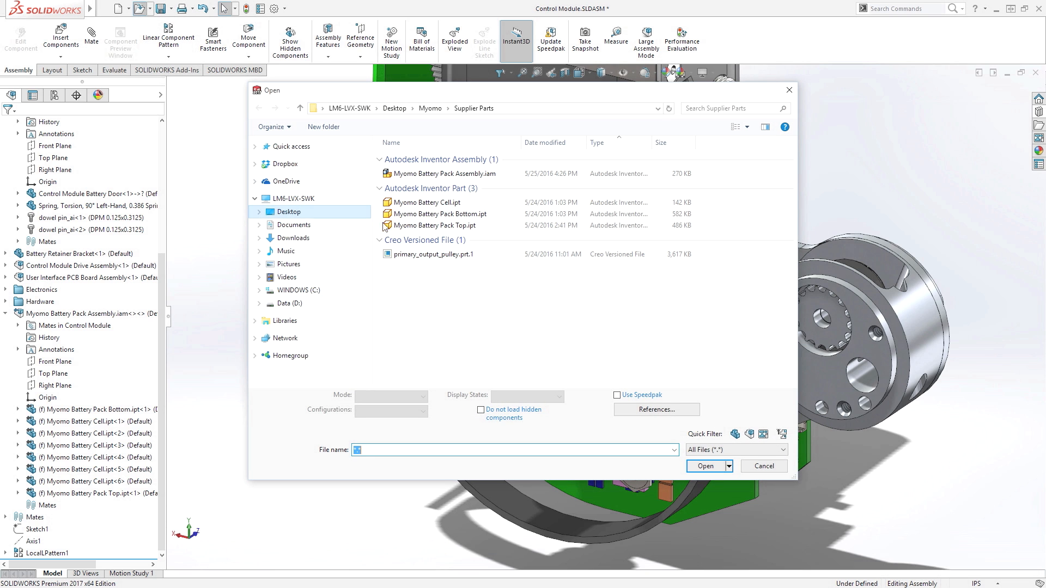
left_click(764, 467)
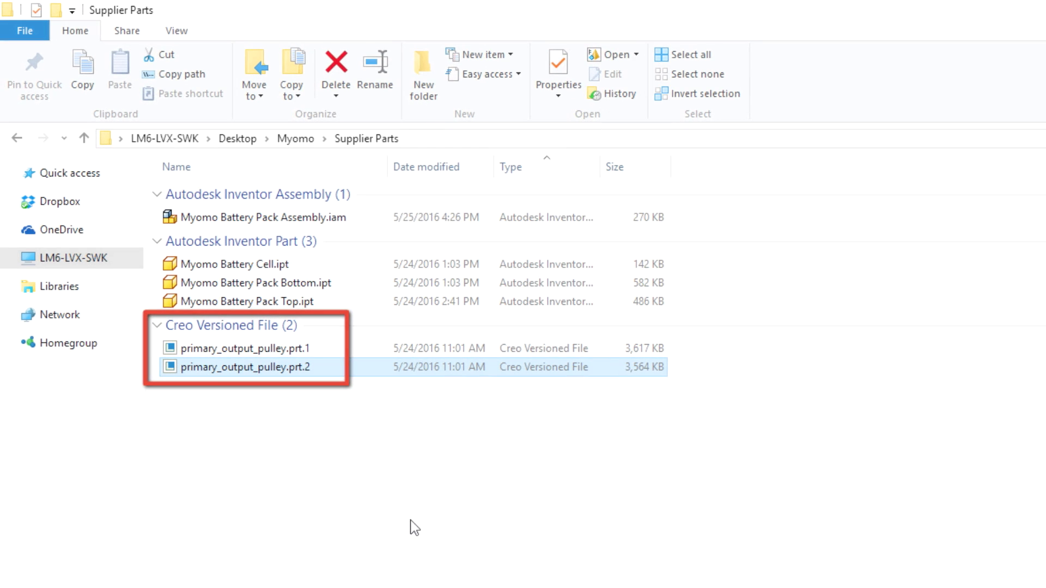
- Check Supplier Parts for primary_output_pulley.prt.2, then return to SOLIDWORKS
double_click(236, 367)
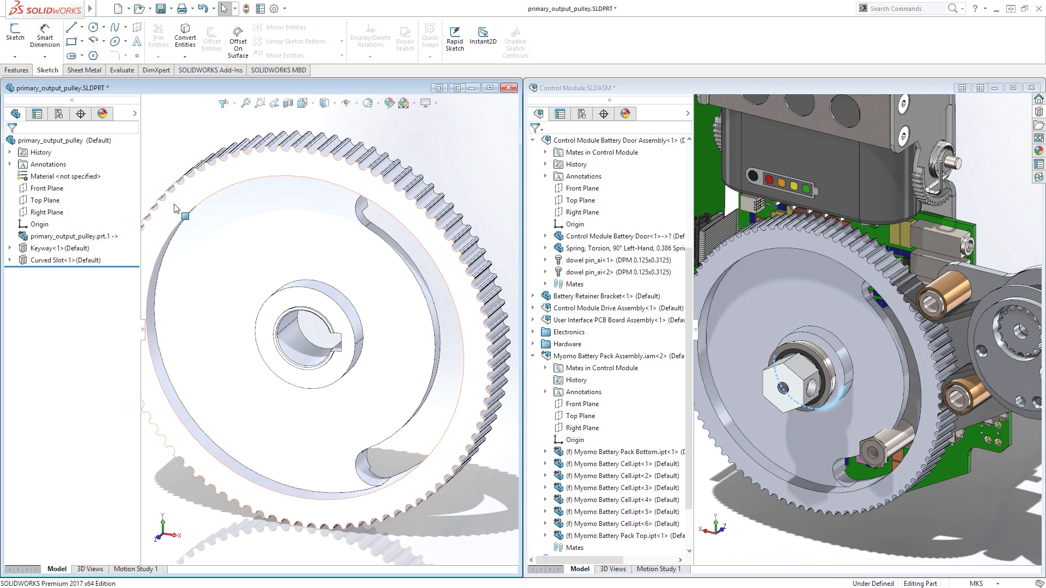
- Run Update Model on primary_output_pulley.prt.1, then switch to a saved named view
right_click(66, 236)
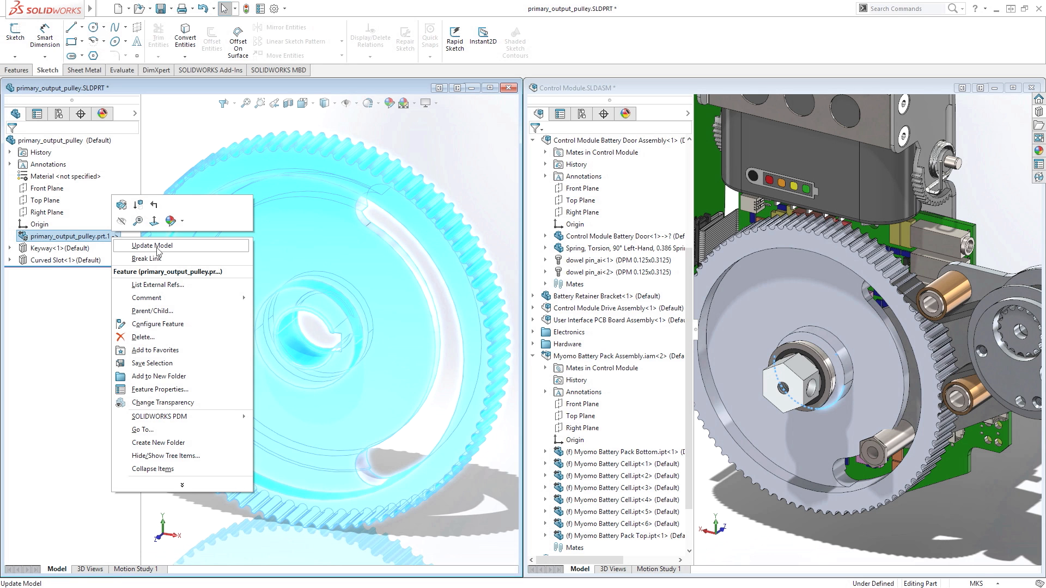
left_click(147, 246)
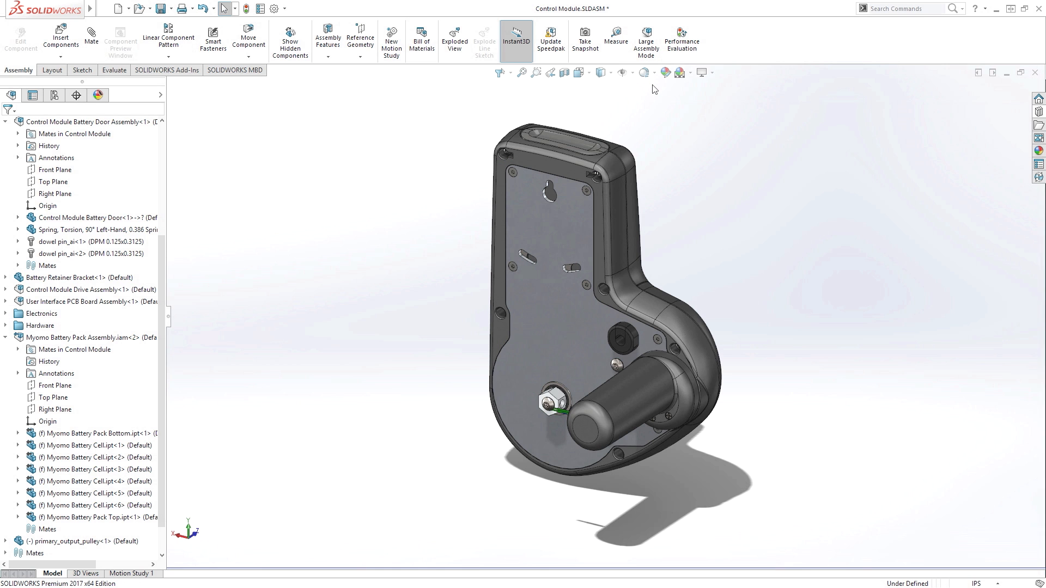
left_click(580, 72)
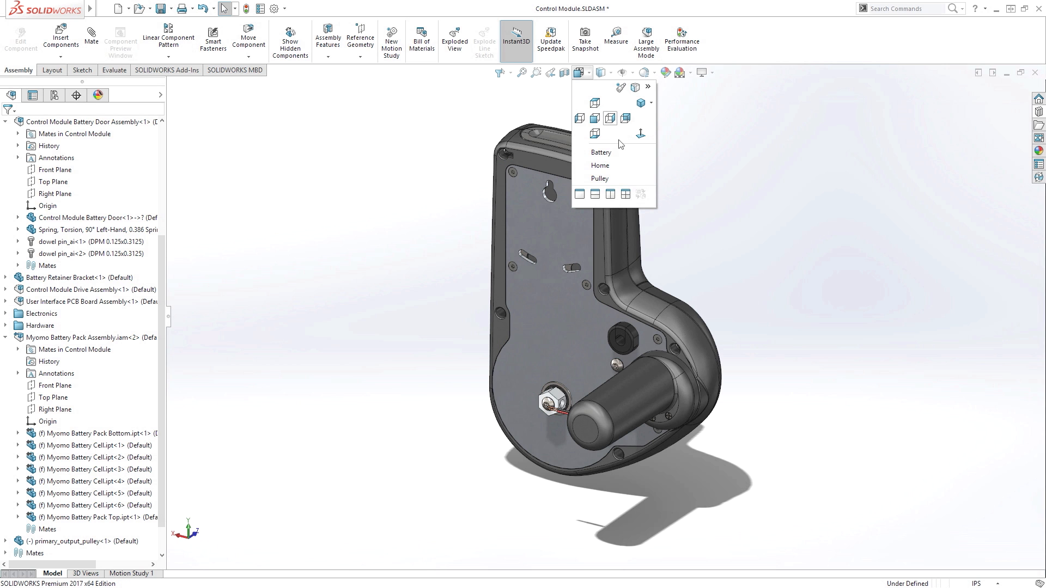
left_click(600, 165)
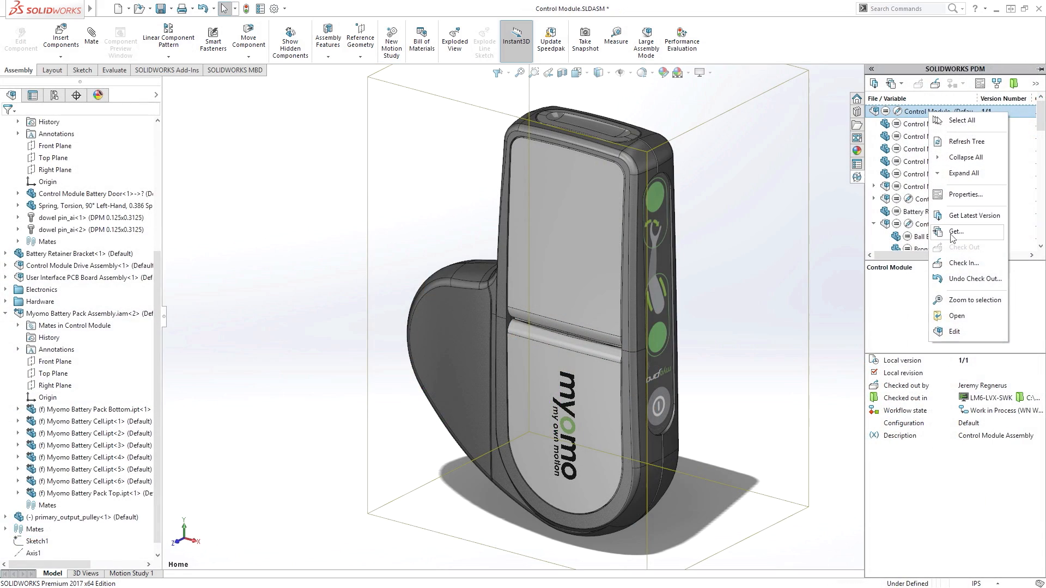
- Check in Control Module, expand the battery pack files, and type comment 'Added Battery and'
left_click(964, 263)
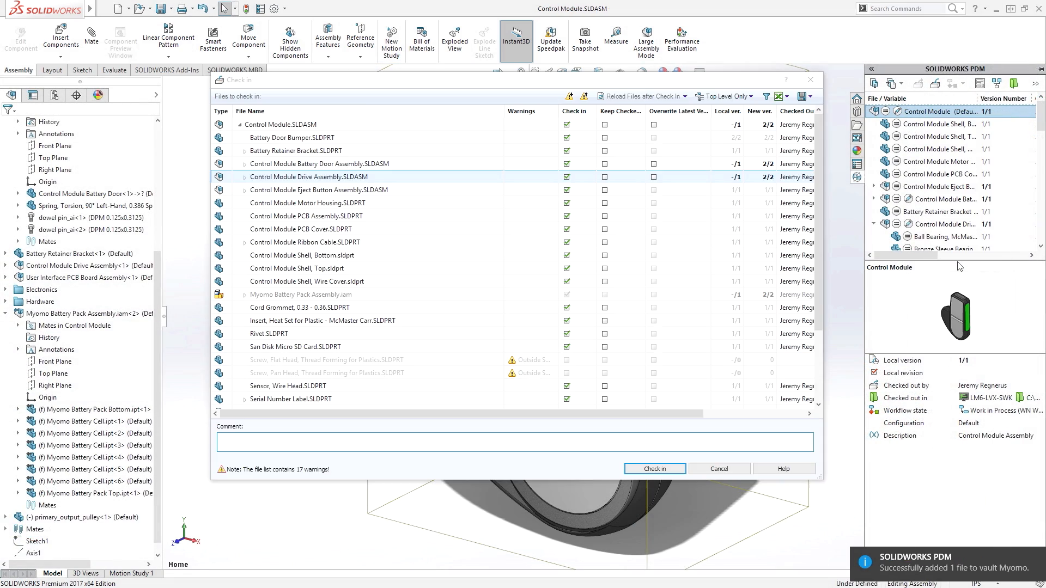
left_click(301, 294)
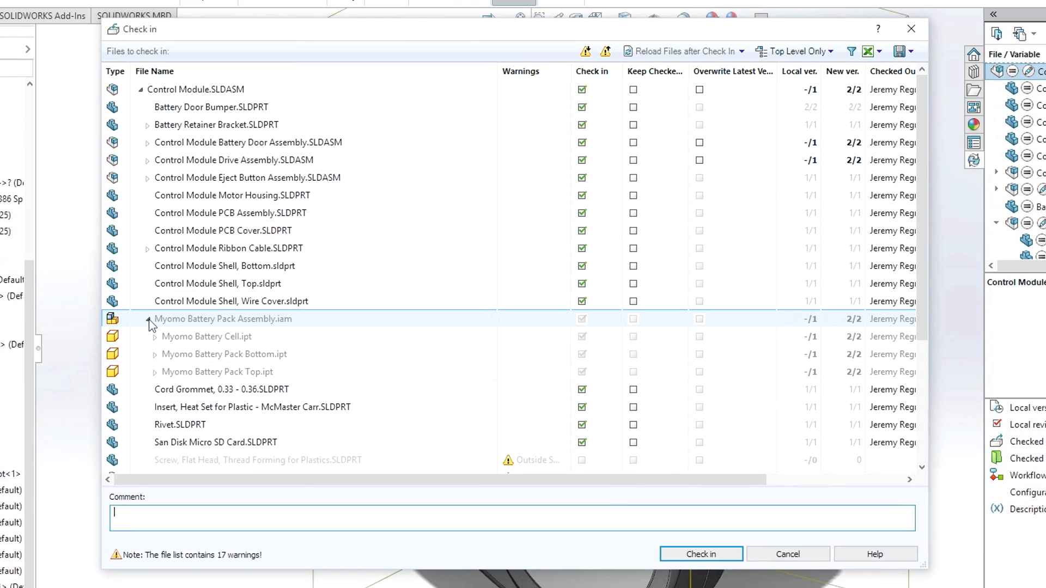
type("Added Battery and")
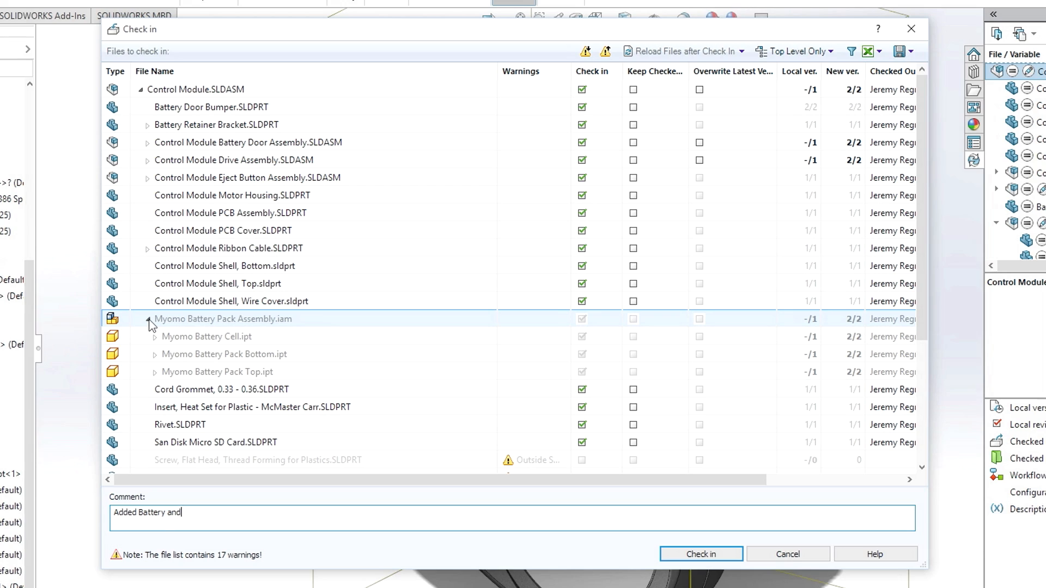